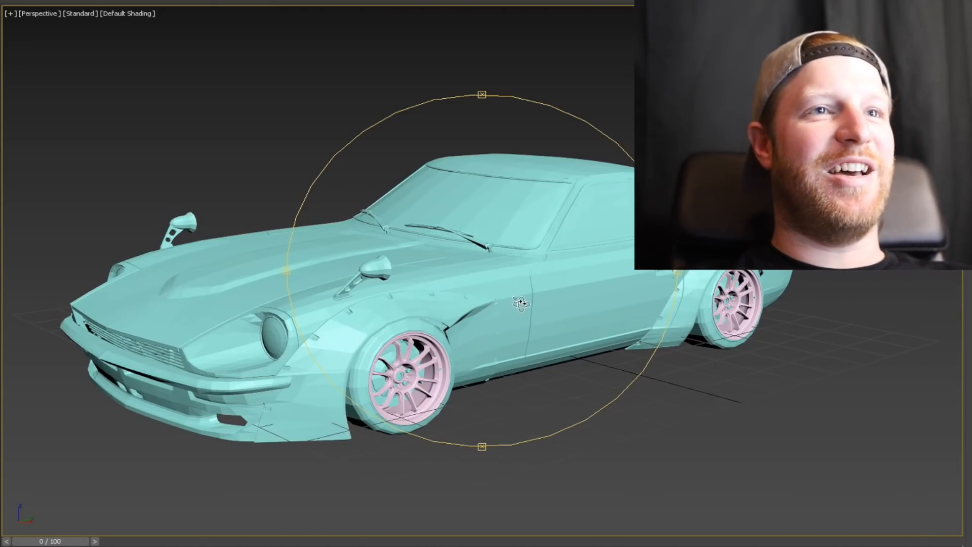
Step: Orbit around the car's side and front quarters to inspect the lower body edge, then maximize the view
left_click_drag(520, 304, 471, 303)
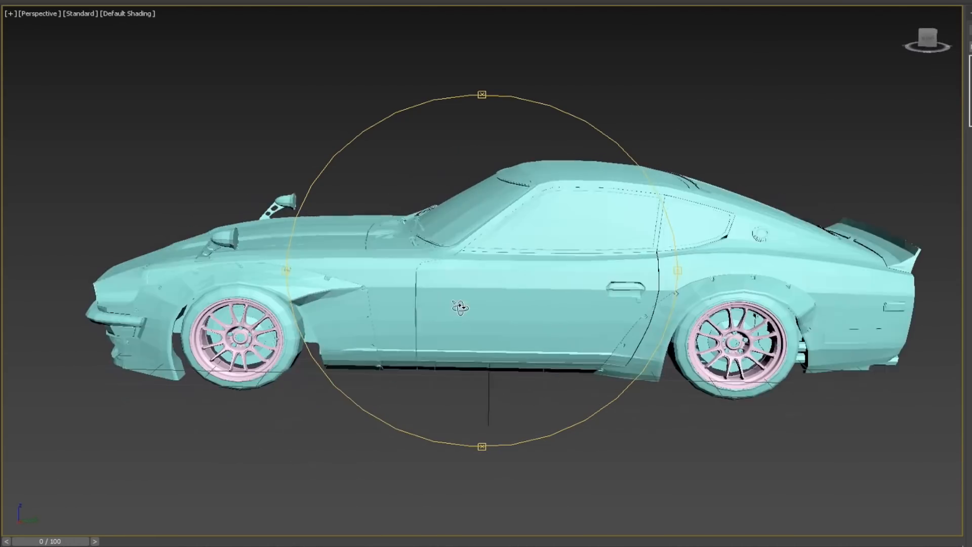
left_click_drag(459, 304, 514, 295)
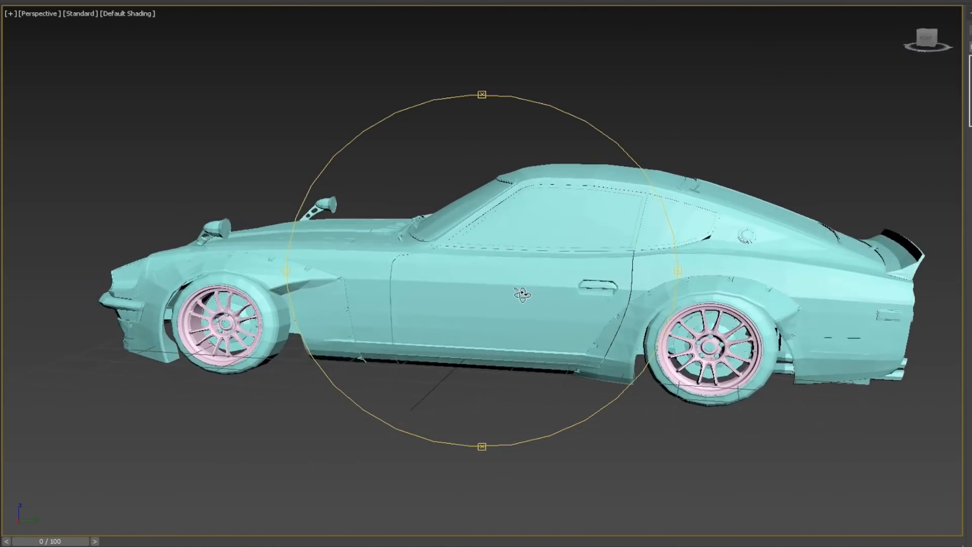
left_click_drag(521, 294, 576, 319)
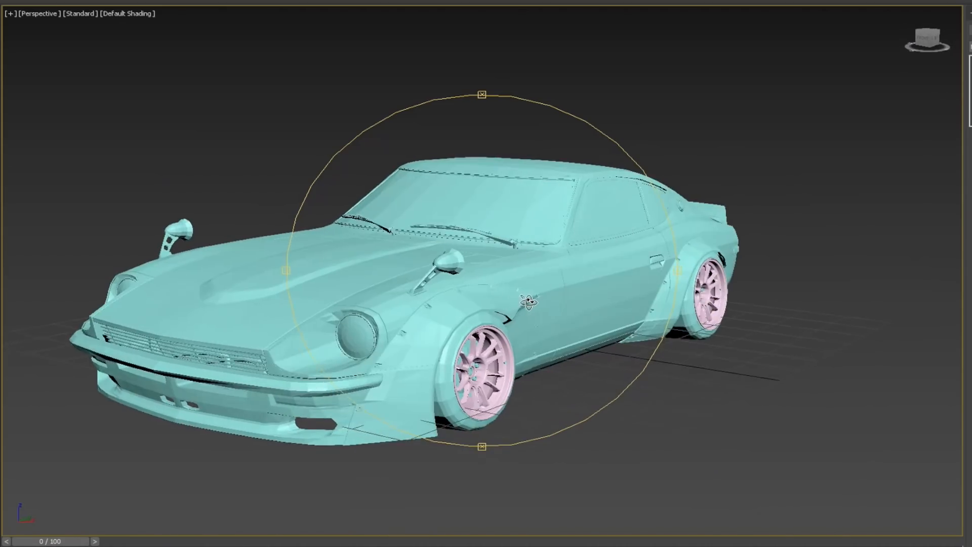
left_click_drag(526, 301, 474, 313)
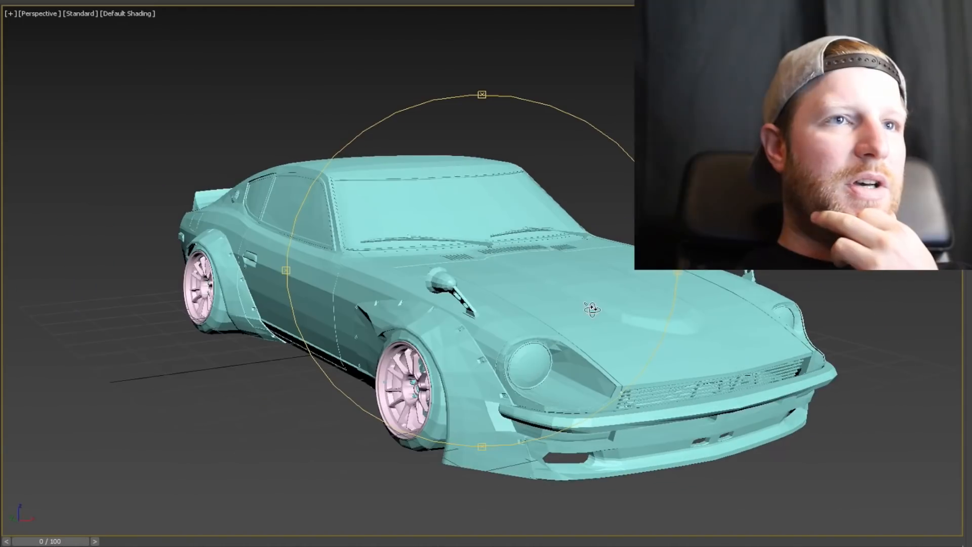
left_click_drag(590, 310, 561, 305)
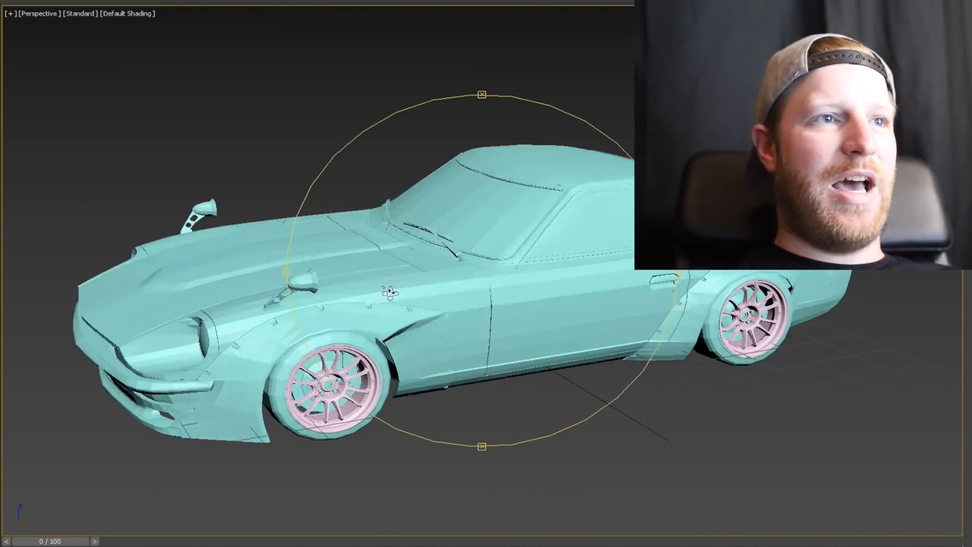
left_click_drag(390, 291, 322, 304)
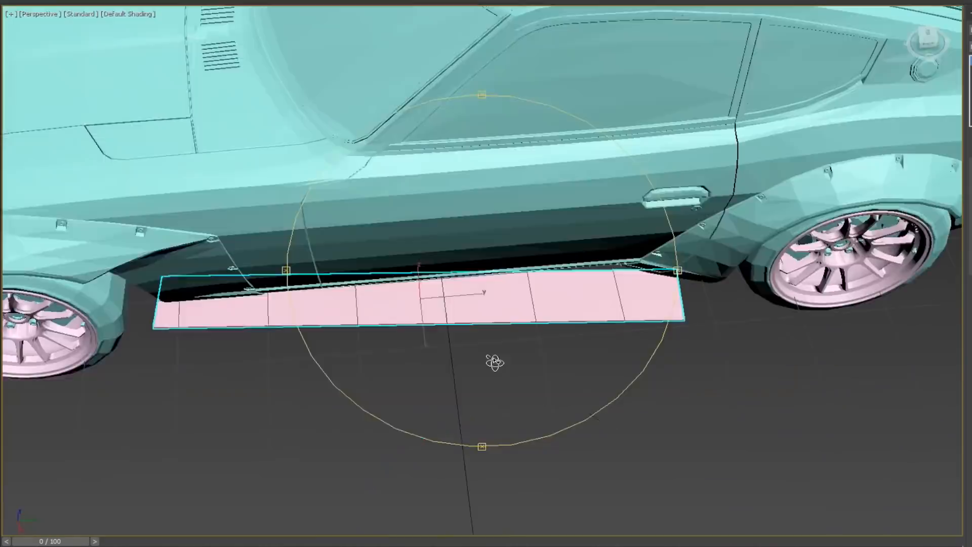
key("alt+w")
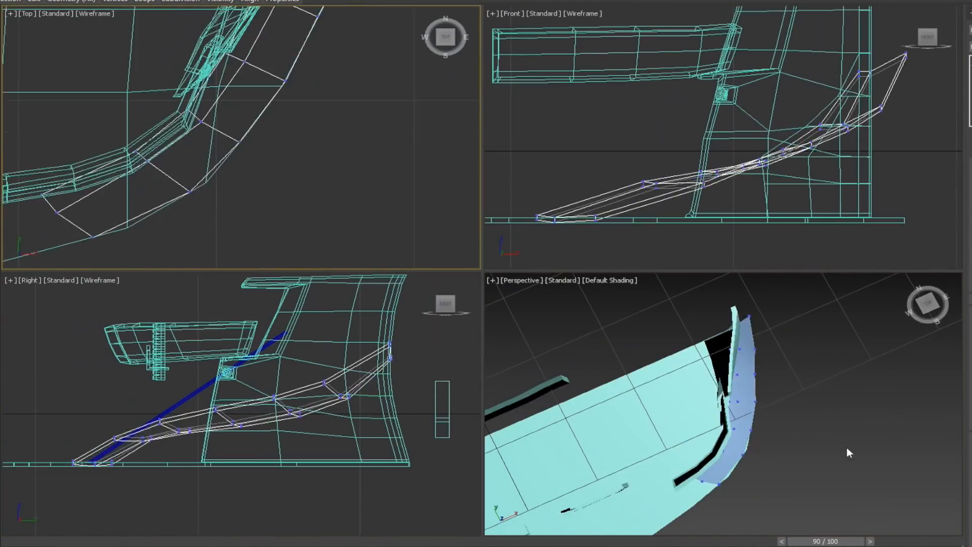
Step: Enlarge the shaded Perspective view and orbit to inspect the car's underside
key("alt+w")
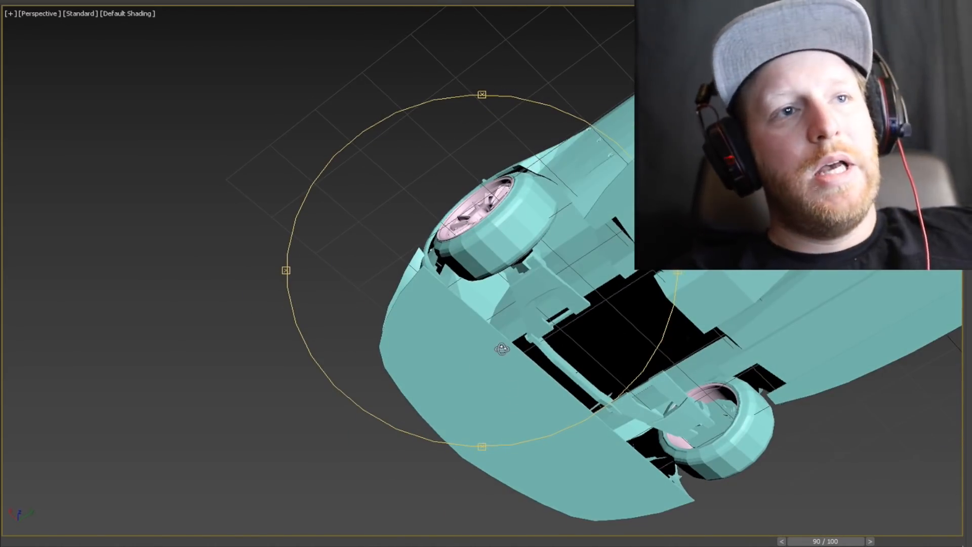
left_click_drag(496, 347, 639, 430)
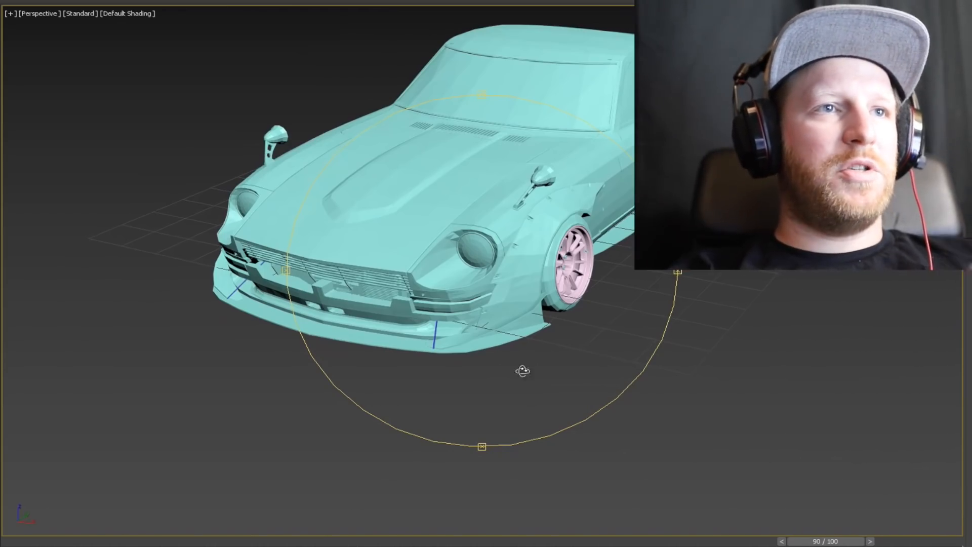
Step: Orbit around the front wheel, bumper corner and splitter lip, including from below
left_click_drag(523, 371, 428, 353)
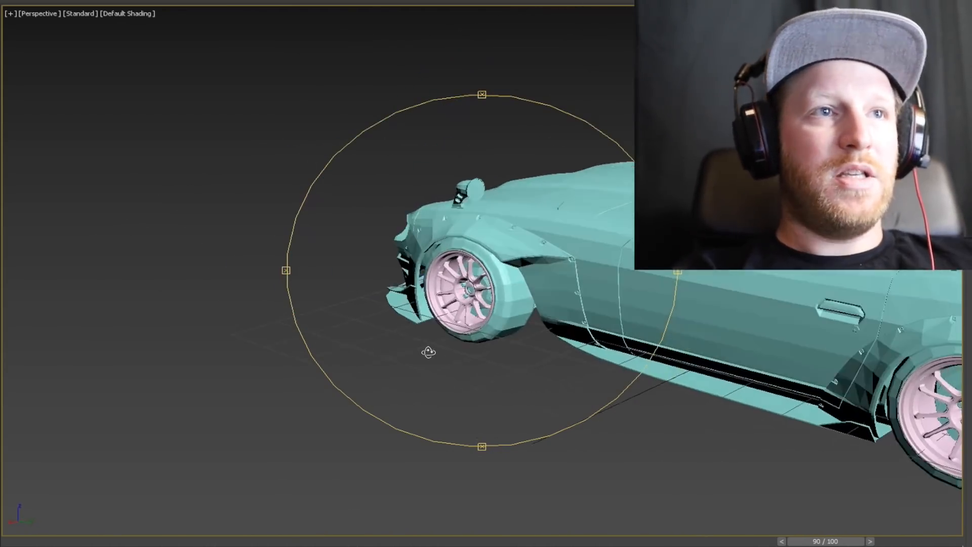
left_click_drag(429, 352, 585, 355)
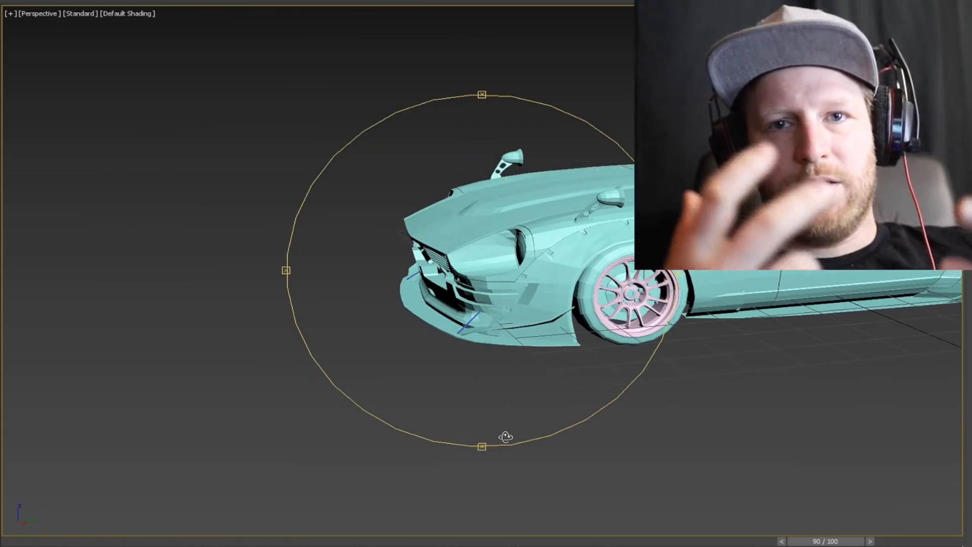
left_click_drag(506, 435, 533, 419)
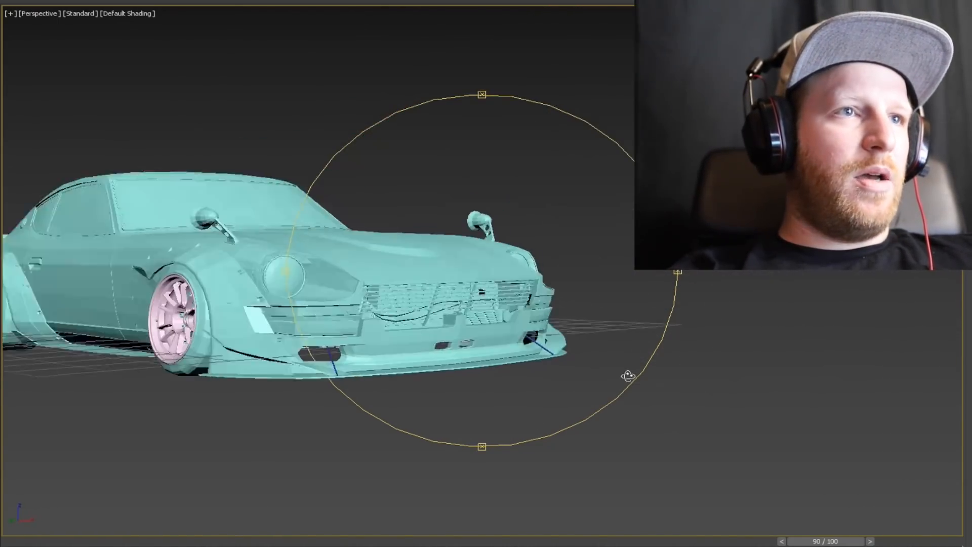
left_click_drag(629, 375, 482, 387)
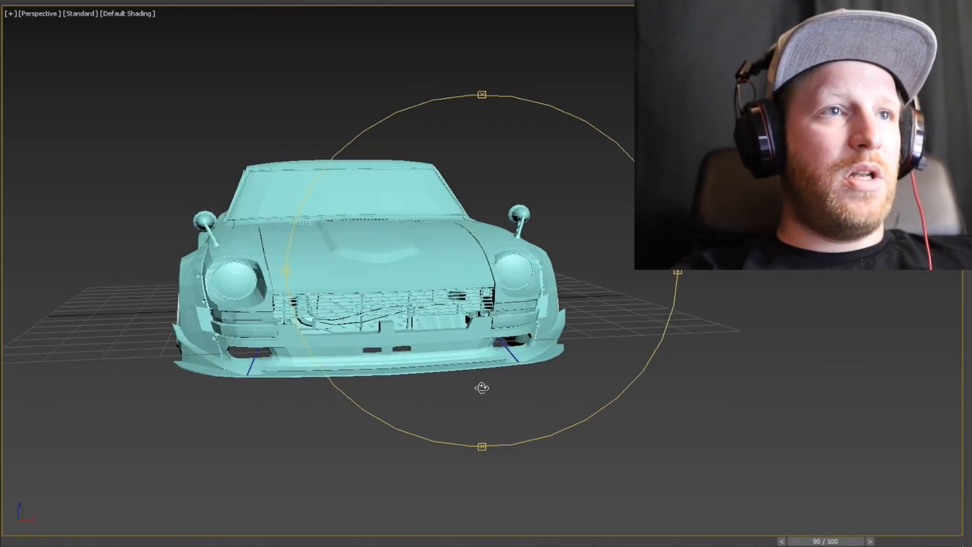
left_click_drag(482, 388, 399, 397)
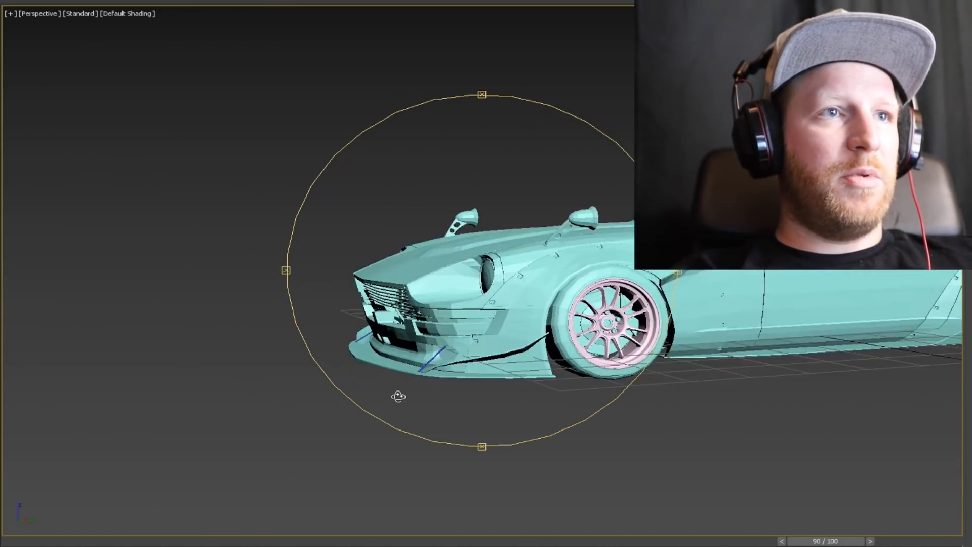
left_click_drag(400, 397, 505, 406)
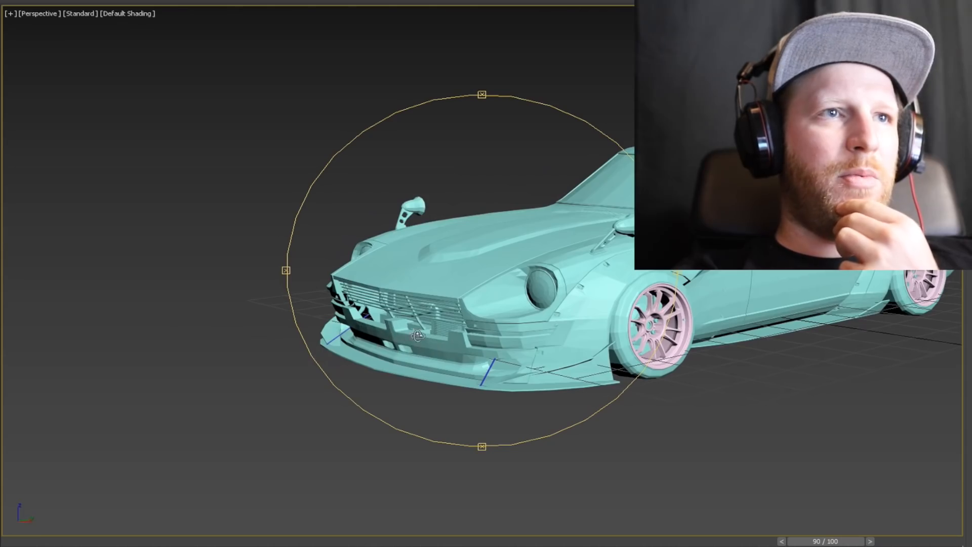
Step: Orbit from a front three-quarter view over the hood down to the grille area
left_click_drag(415, 337, 556, 407)
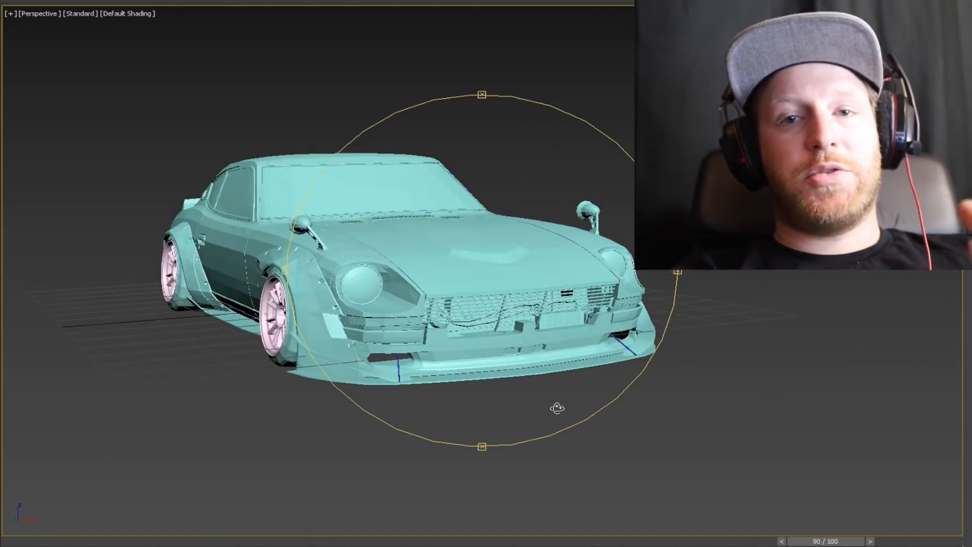
left_click_drag(558, 407, 498, 414)
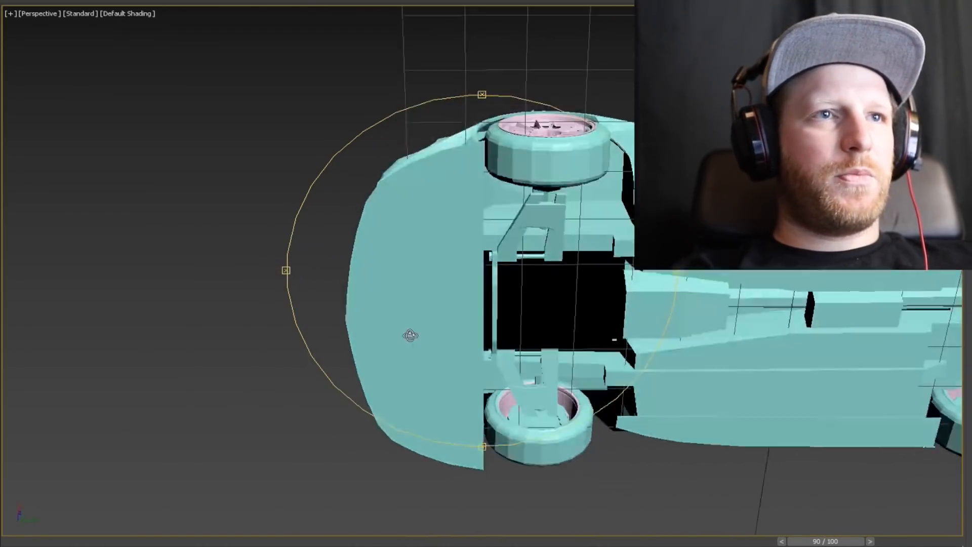
left_click_drag(409, 335, 433, 464)
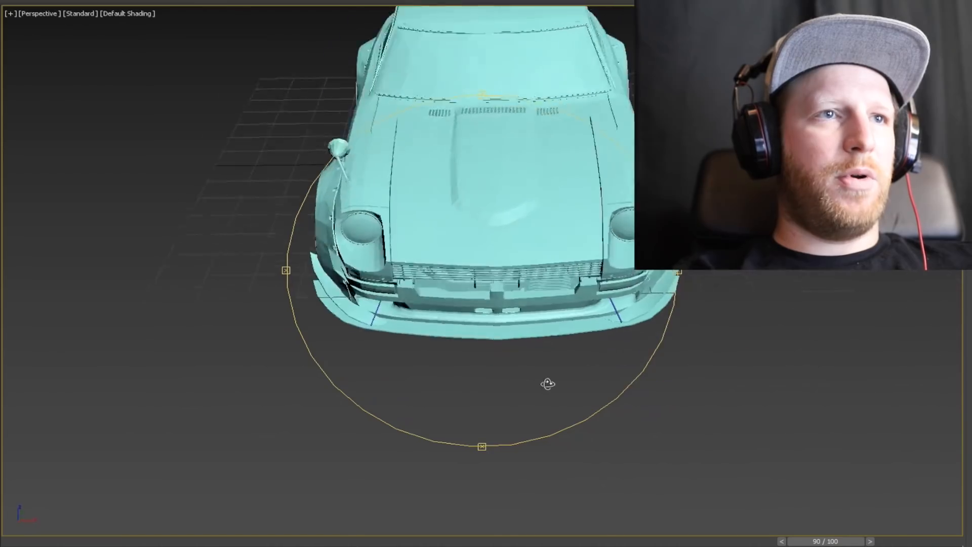
left_click_drag(548, 383, 467, 364)
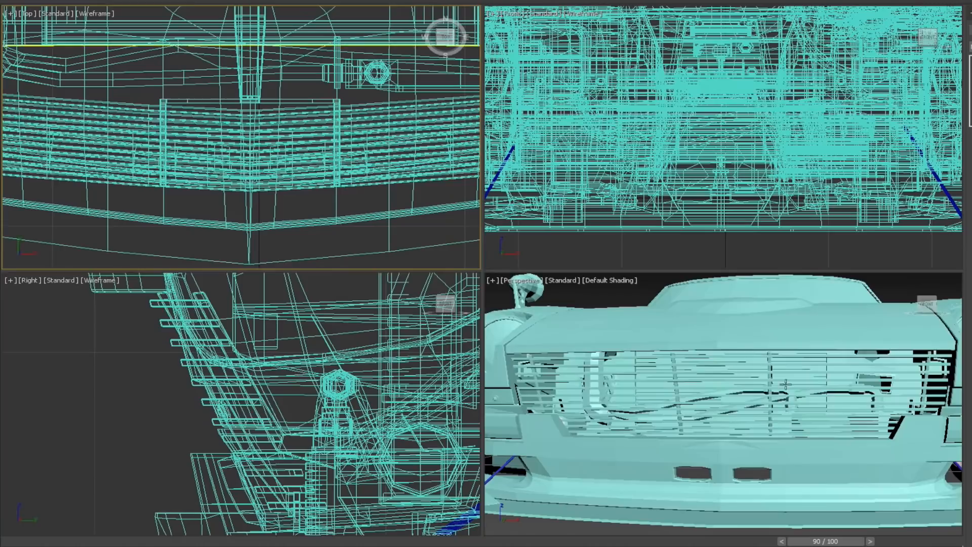
Step: Switch to the four-view layout to work on the rear bumper and wing parts
key("alt+w")
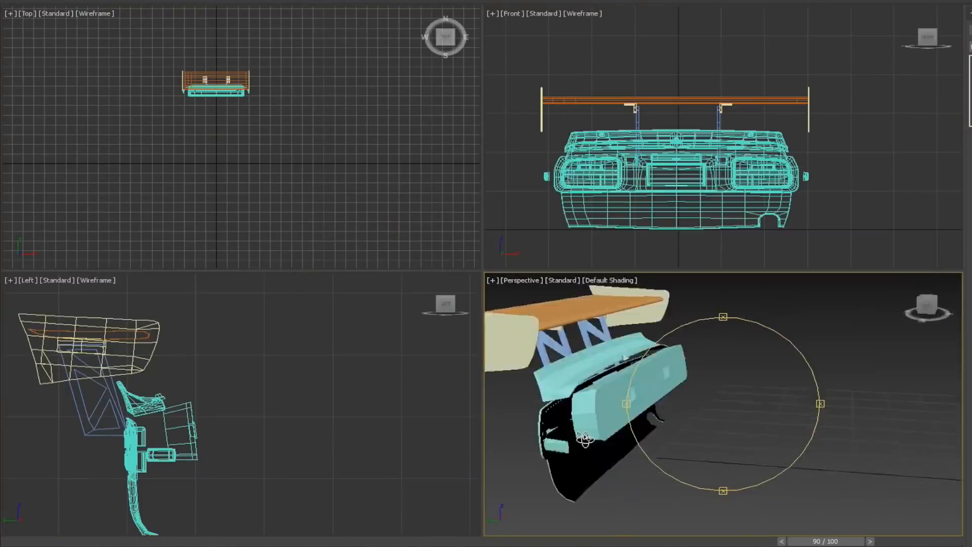
Step: Toggle Alt+W to bring the whole car back into a single large shaded view
key("alt+w")
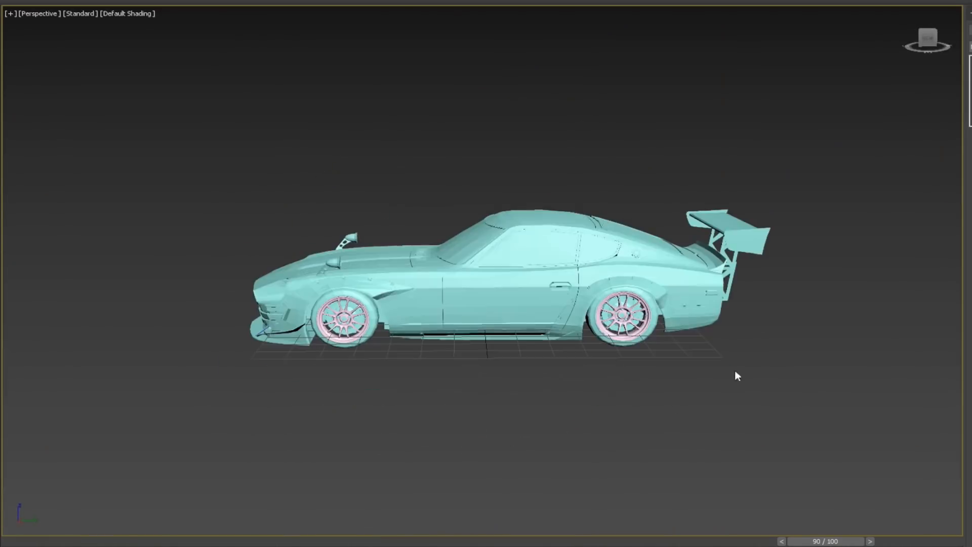
key("Alt+w")
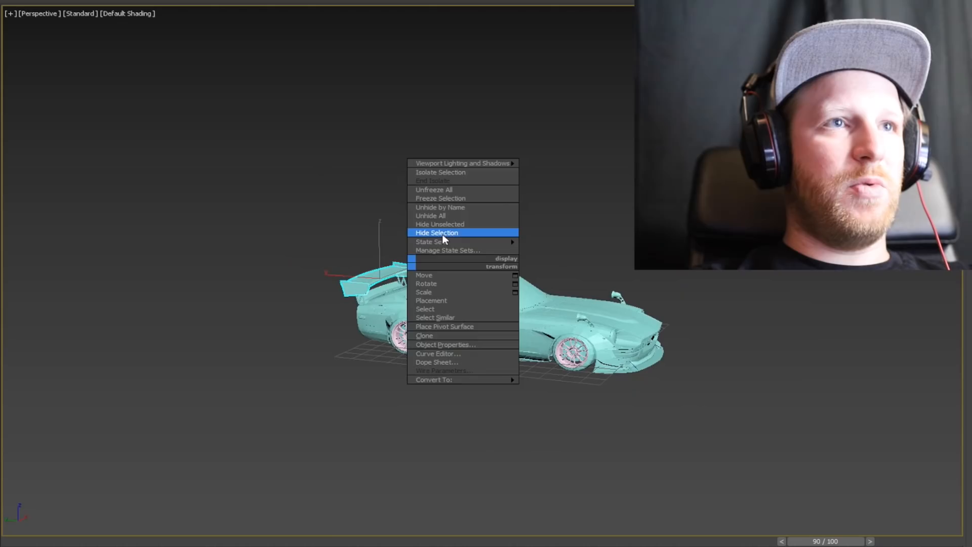
Step: Hide the rear wing, isolate the body shell and orbit around it to inspect the mesh
left_click(436, 233)
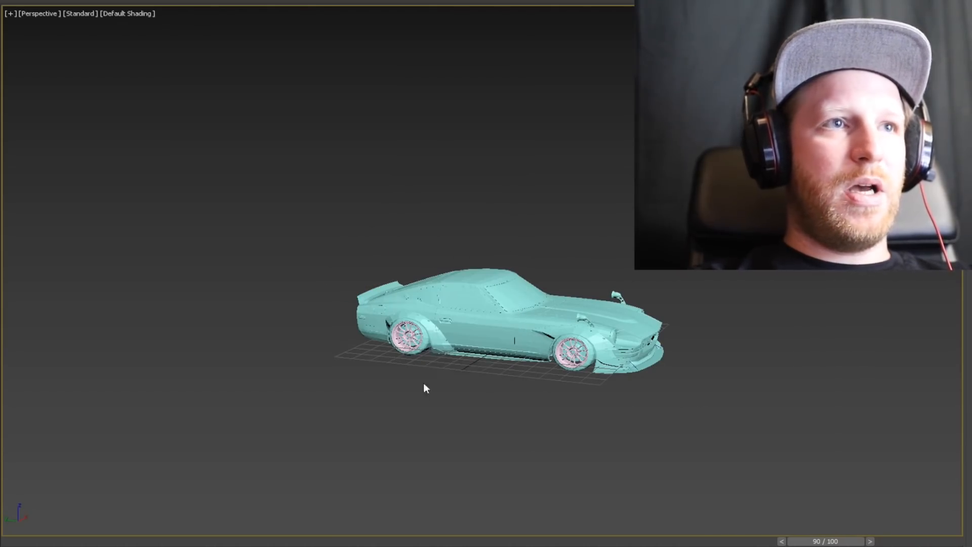
left_click(444, 313)
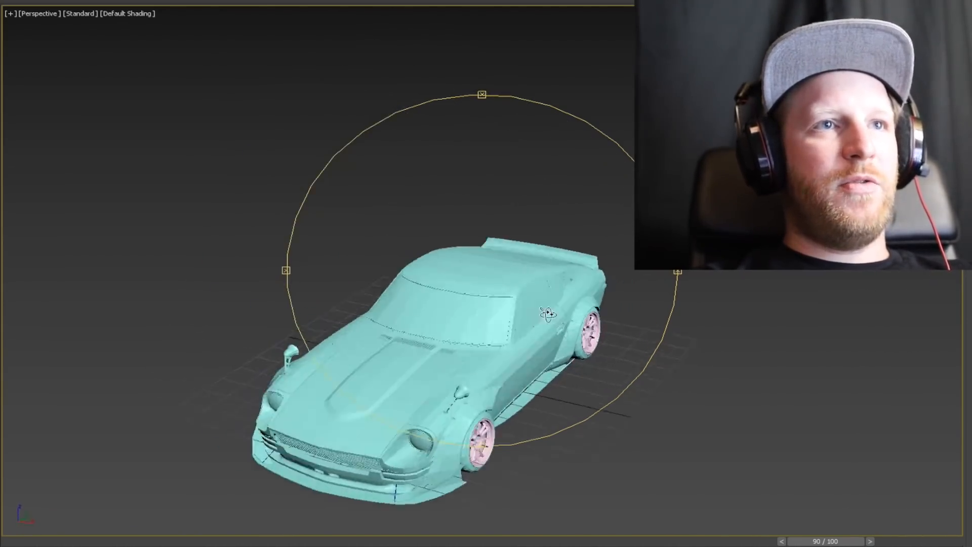
left_click_drag(546, 310, 446, 303)
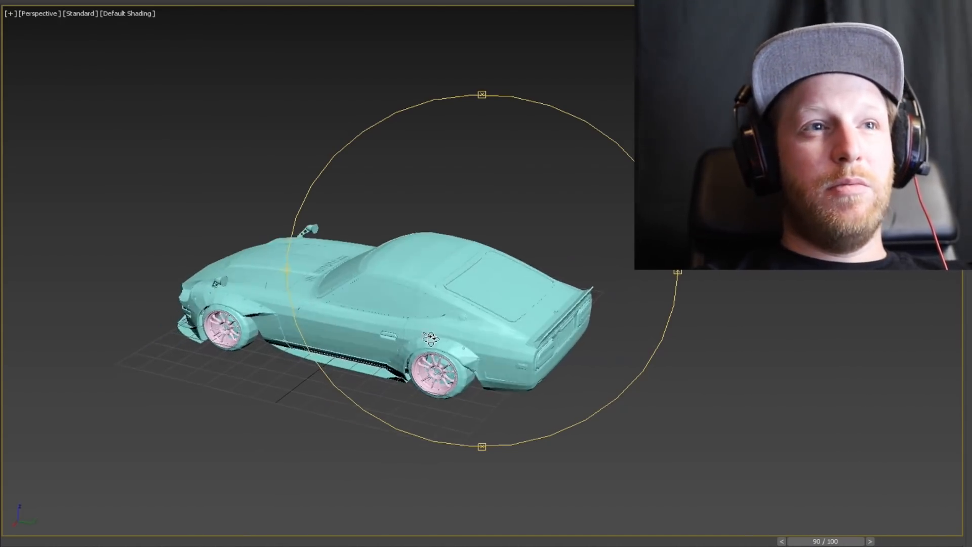
left_click_drag(428, 339, 468, 363)
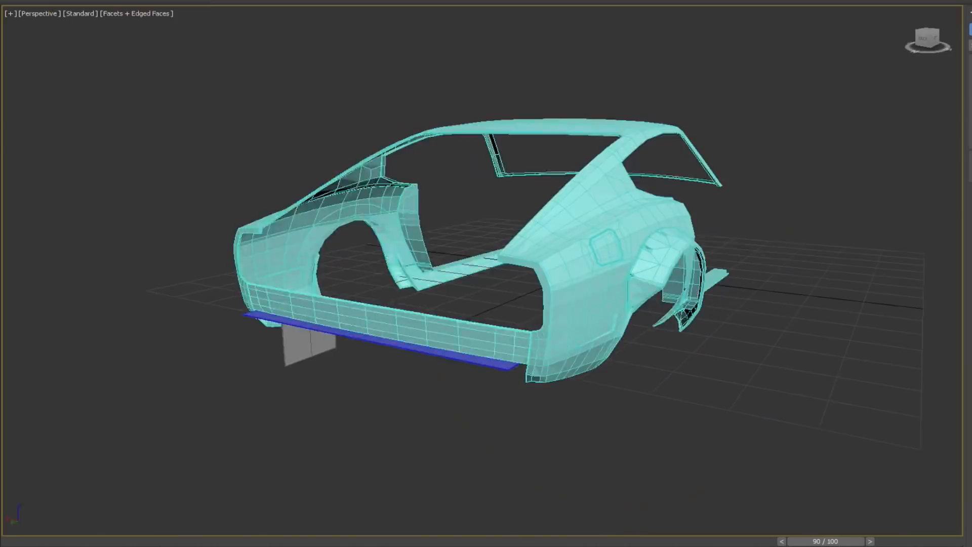
Step: Show top, back and left views of the diffuser, then return to the single perspective view
key("alt+w")
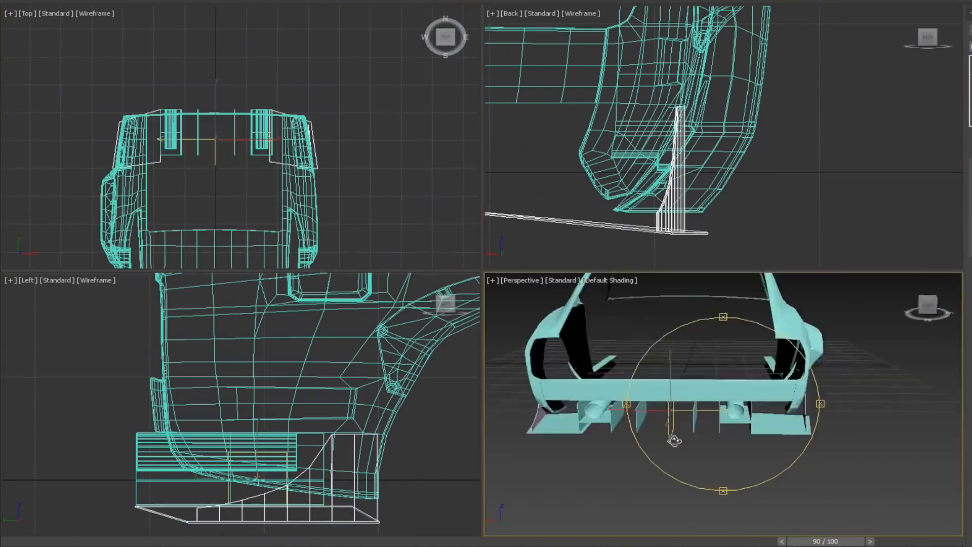
key("alt+w")
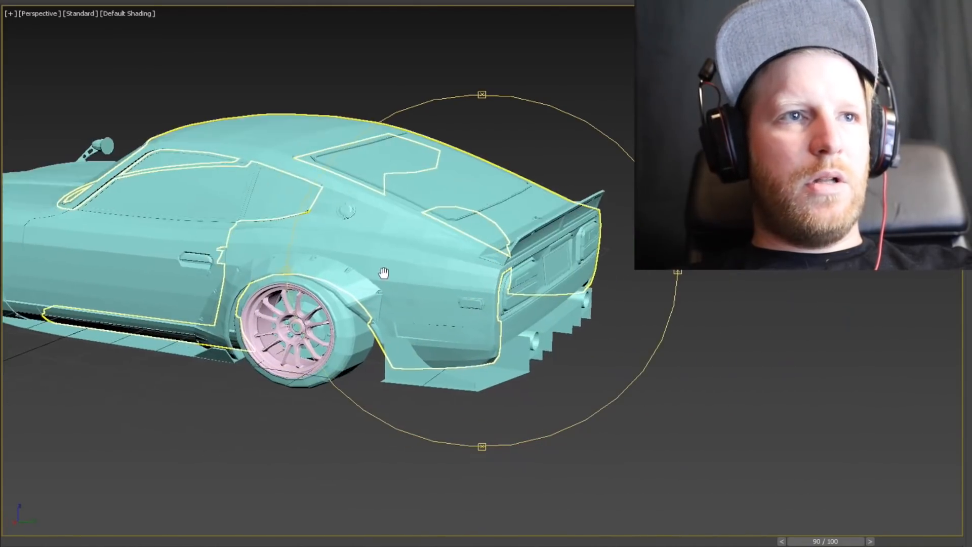
Step: Orbit behind the car to inspect the rear diffuser and flared rear fender up close
left_click_drag(384, 273, 405, 306)
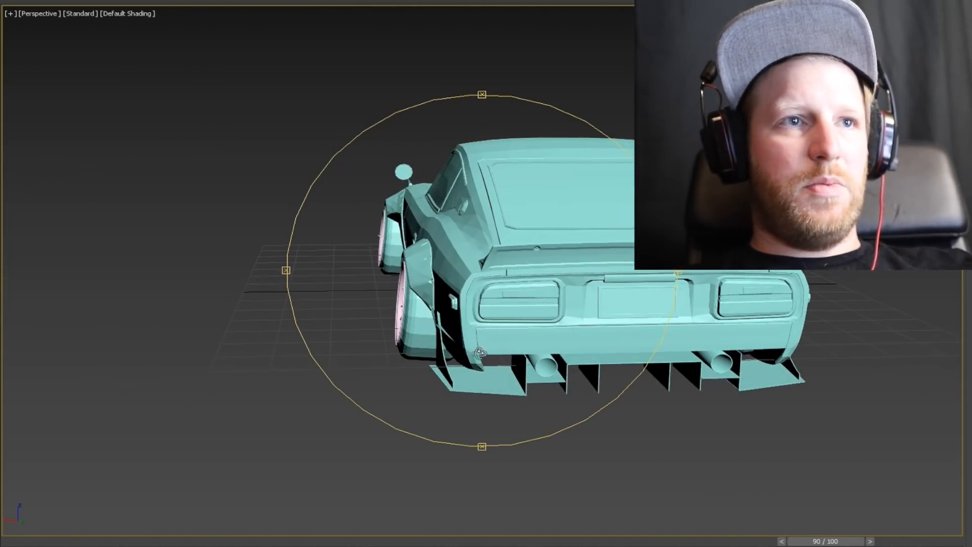
left_click_drag(480, 354, 438, 332)
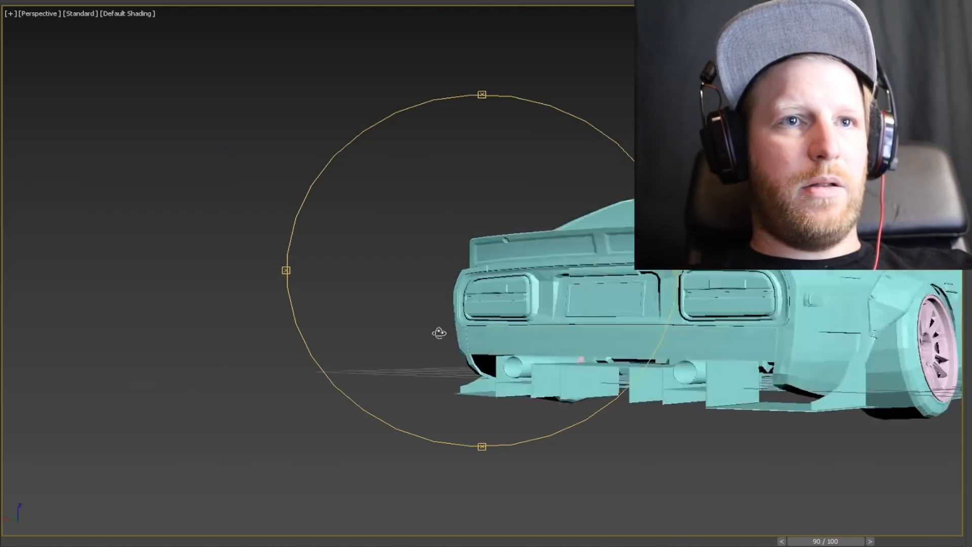
left_click_drag(438, 333, 556, 348)
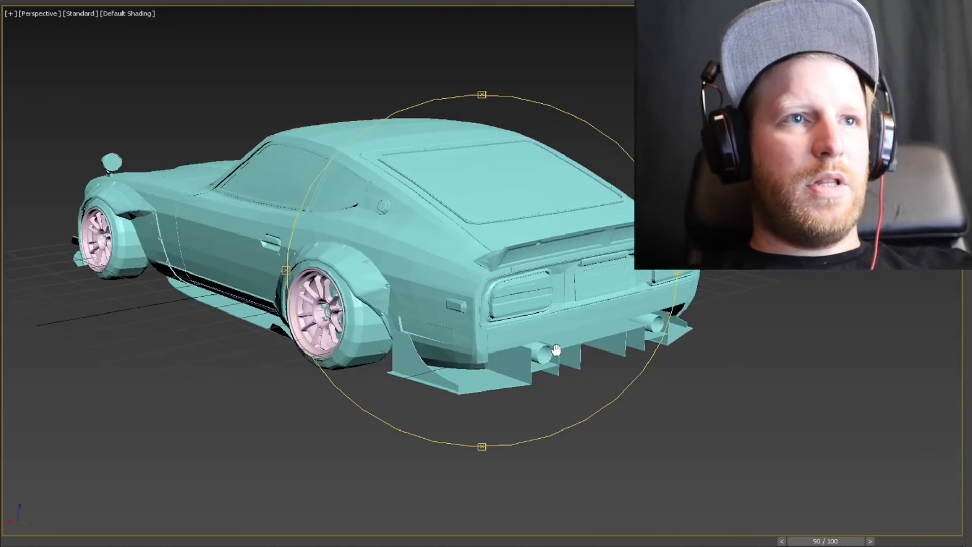
left_click_drag(555, 349, 625, 366)
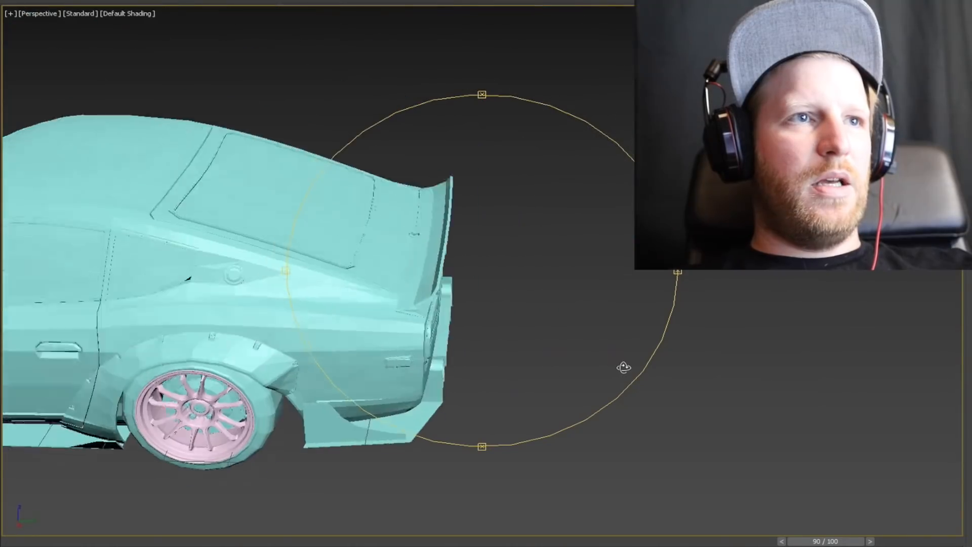
left_click_drag(625, 365, 600, 378)
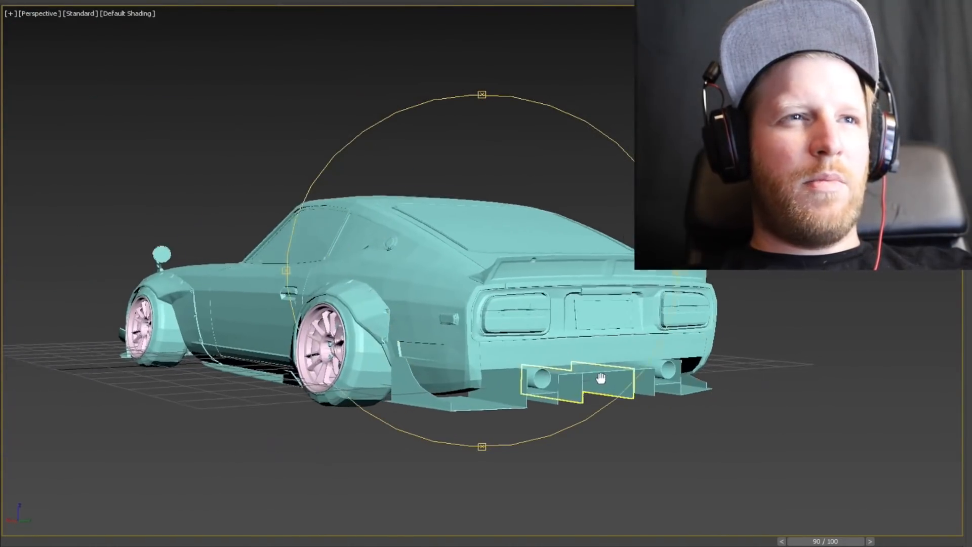
Step: Pull back to view the whole widebody car from above and all around
left_click_drag(600, 378, 565, 431)
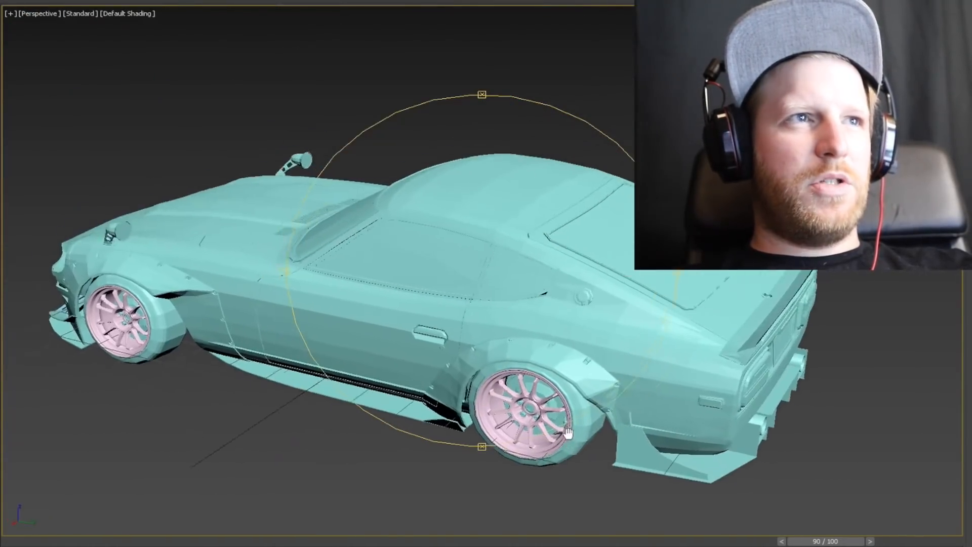
left_click_drag(568, 431, 507, 285)
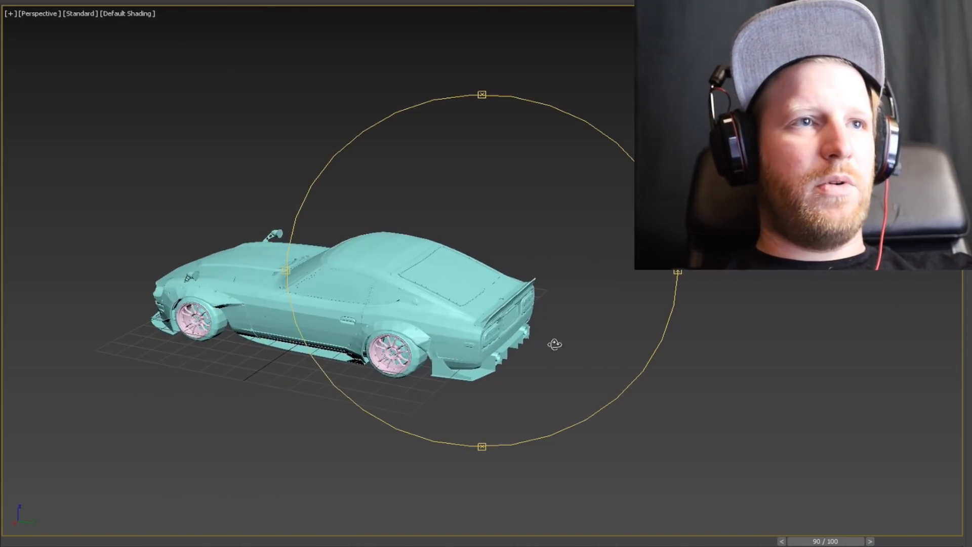
left_click_drag(555, 344, 535, 334)
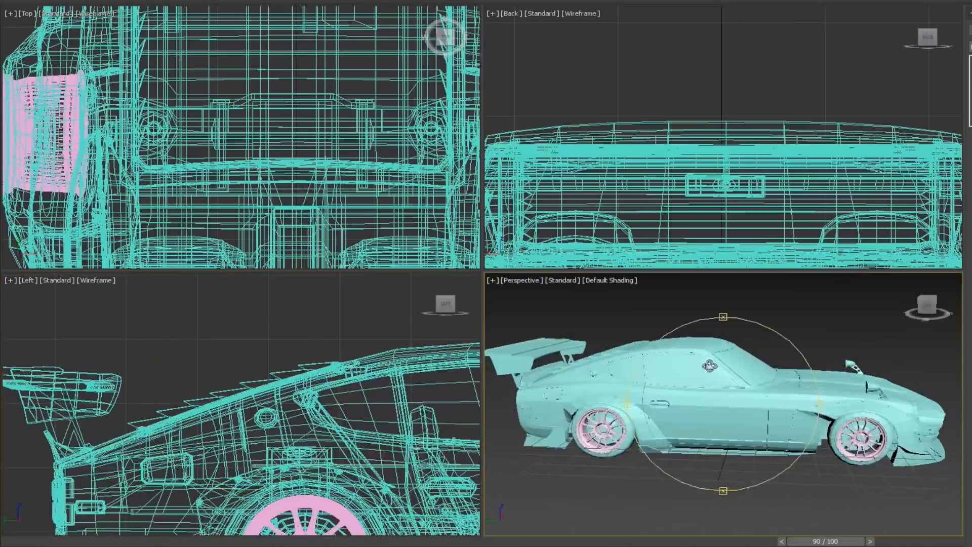
Step: Maximize the perspective view and switch to rotating the selected part before export to KeyShot
key("alt+w")
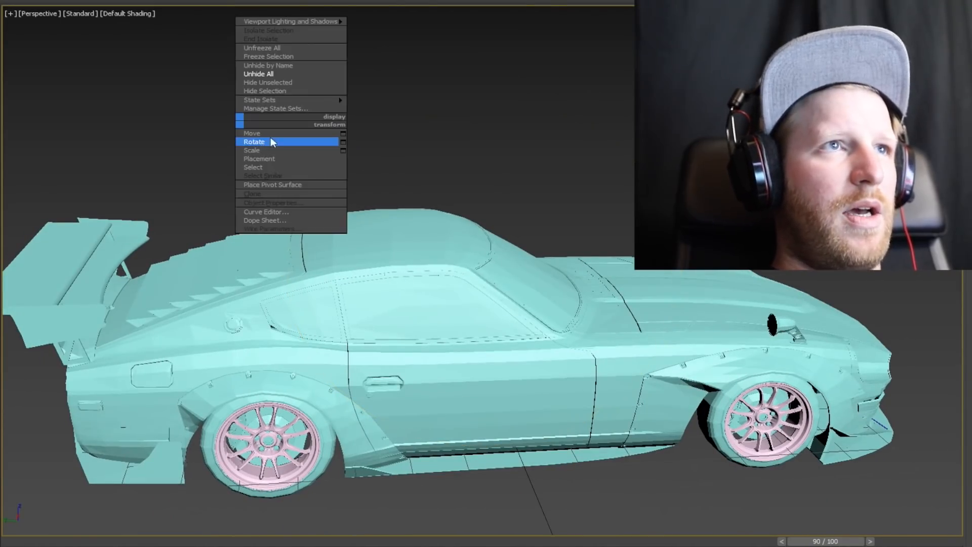
left_click(254, 141)
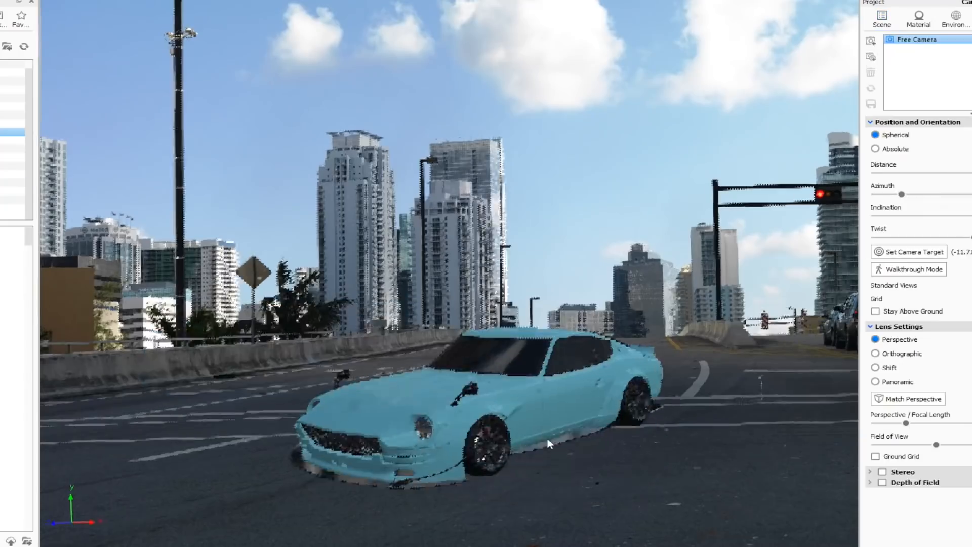
Step: Apply grey_paint to the car body and swap the city backdrop for the hangar
left_click(919, 18)
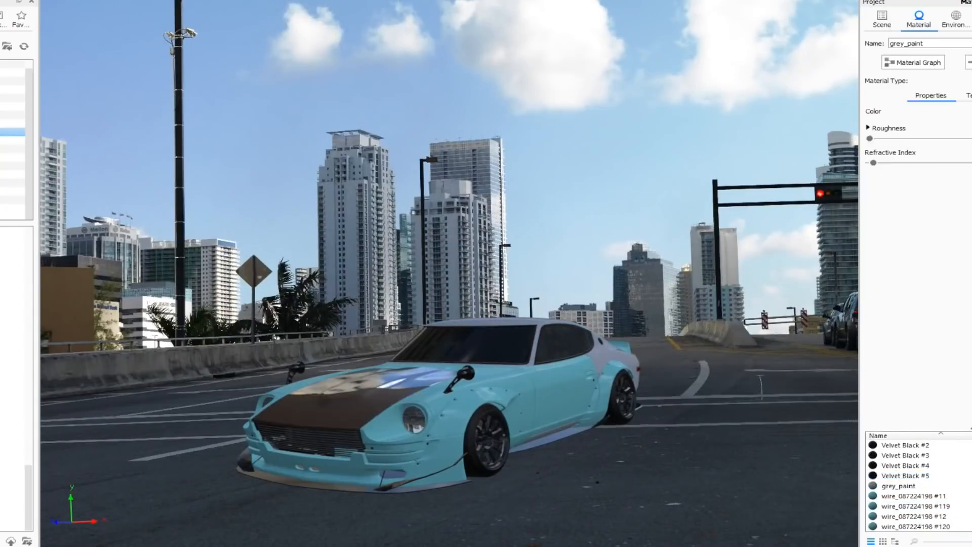
left_click(881, 18)
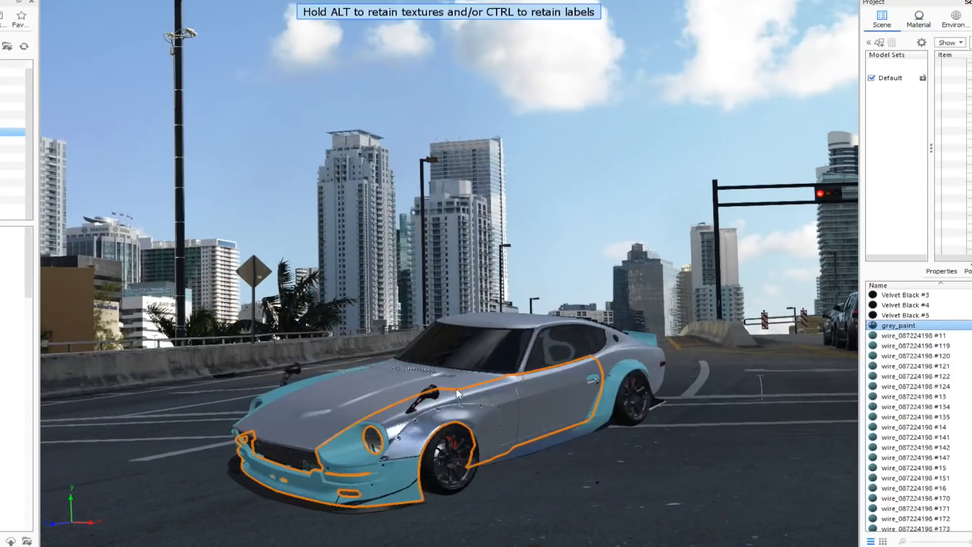
left_click(919, 18)
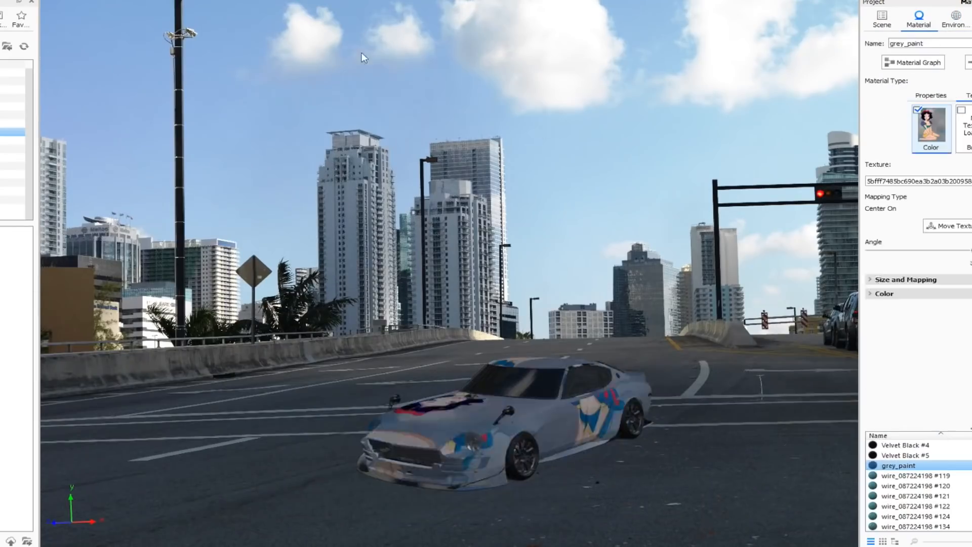
left_click(954, 18)
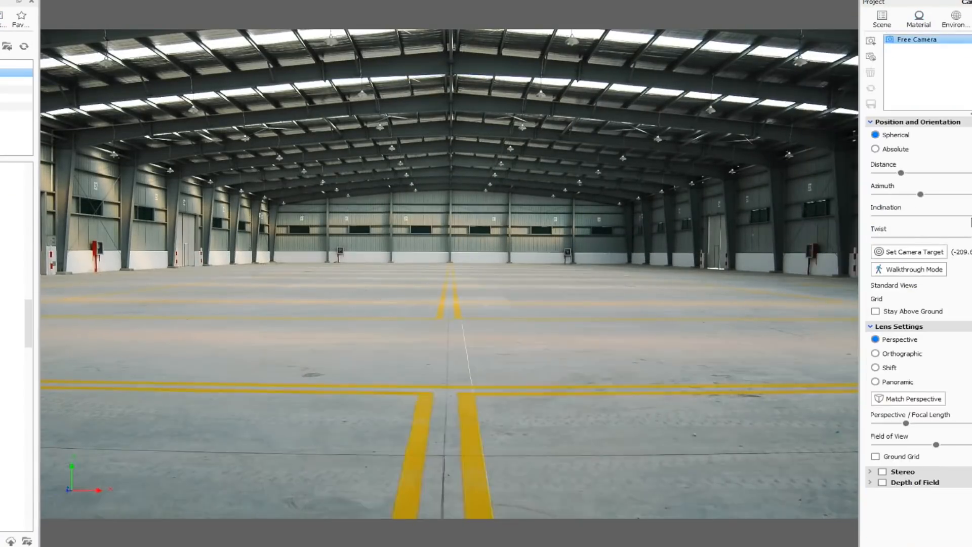
Step: Set up the second KeyShot render view so silver and teal versions sit side by side in the hangar
left_click(918, 18)
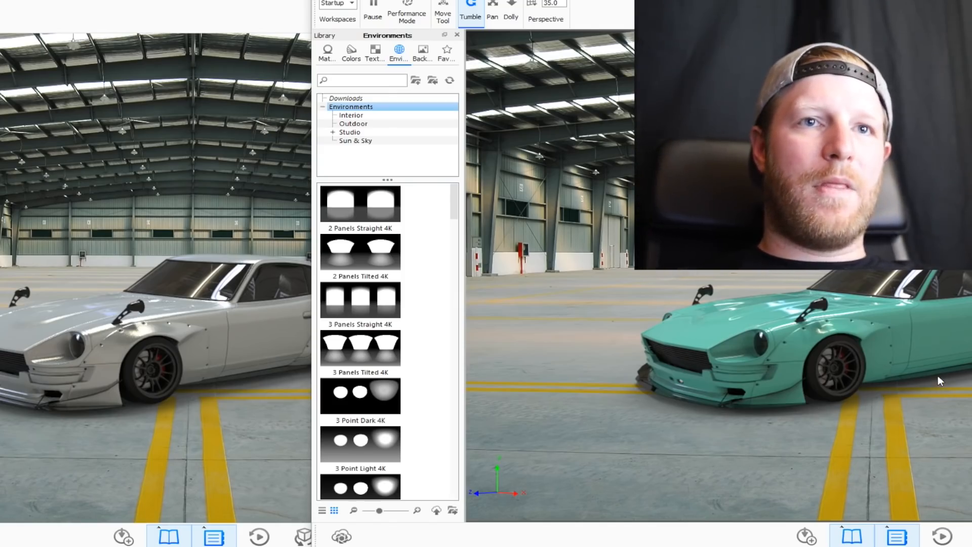
mouse_move(664, 389)
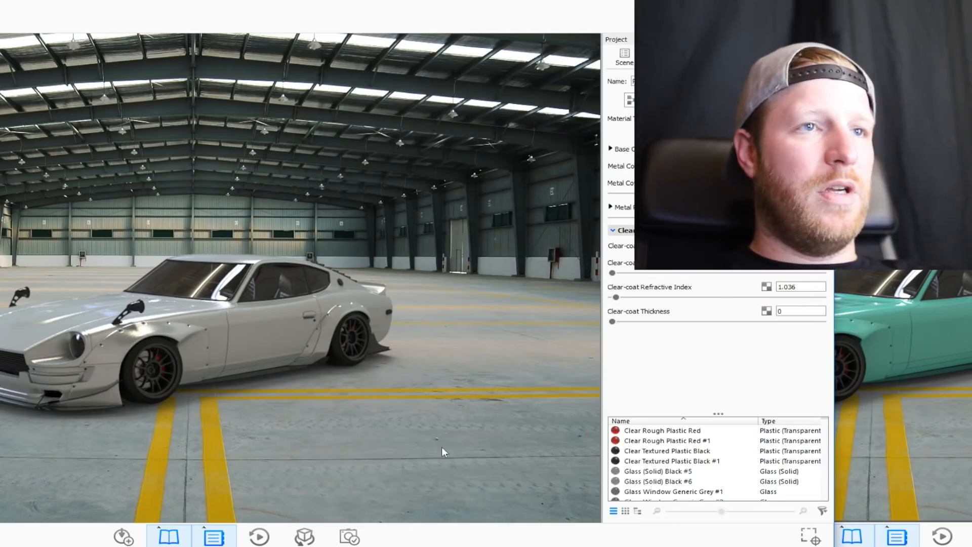
mouse_move(269, 447)
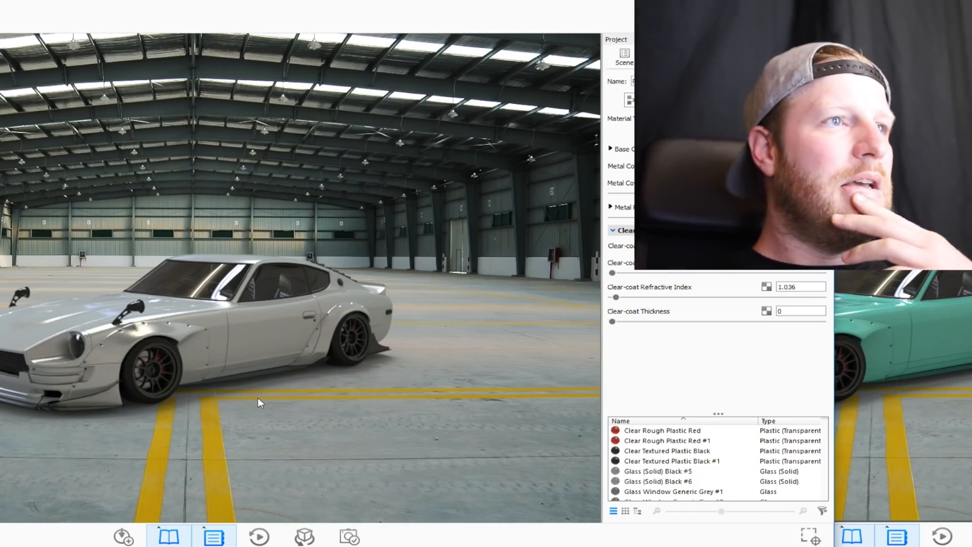
mouse_move(260, 432)
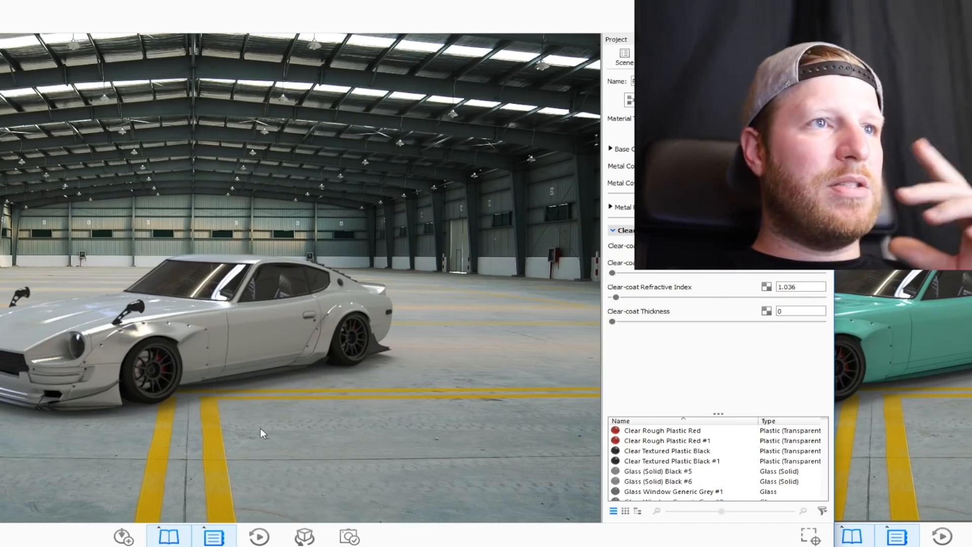
mouse_move(856, 496)
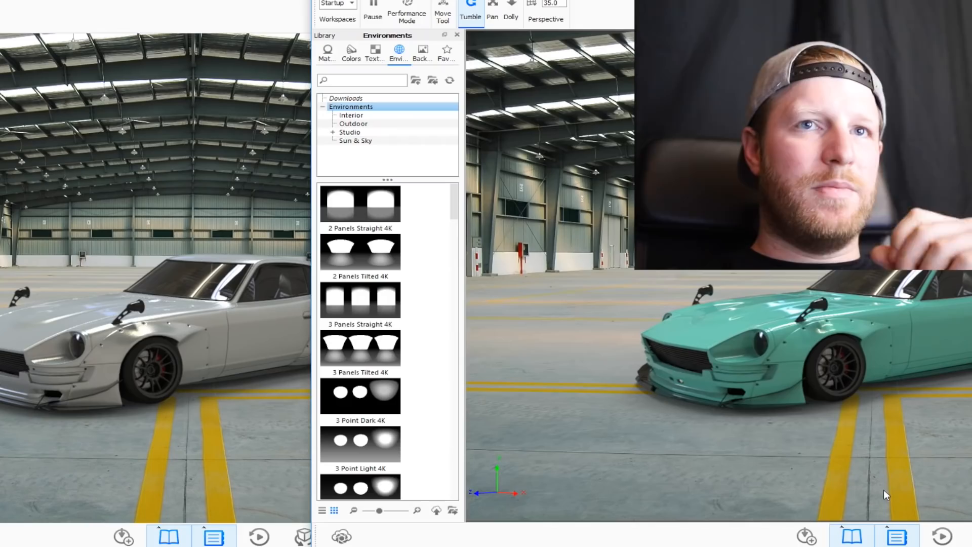
mouse_move(744, 460)
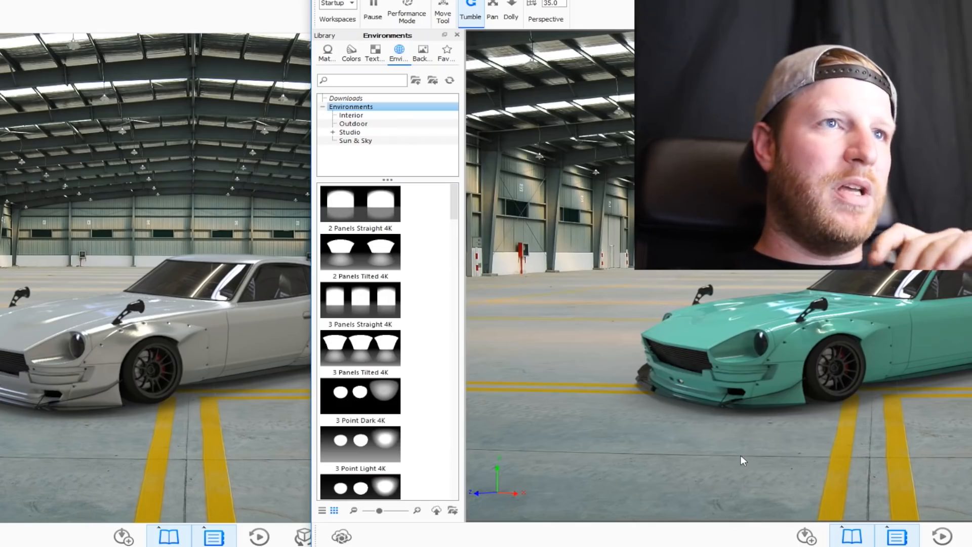